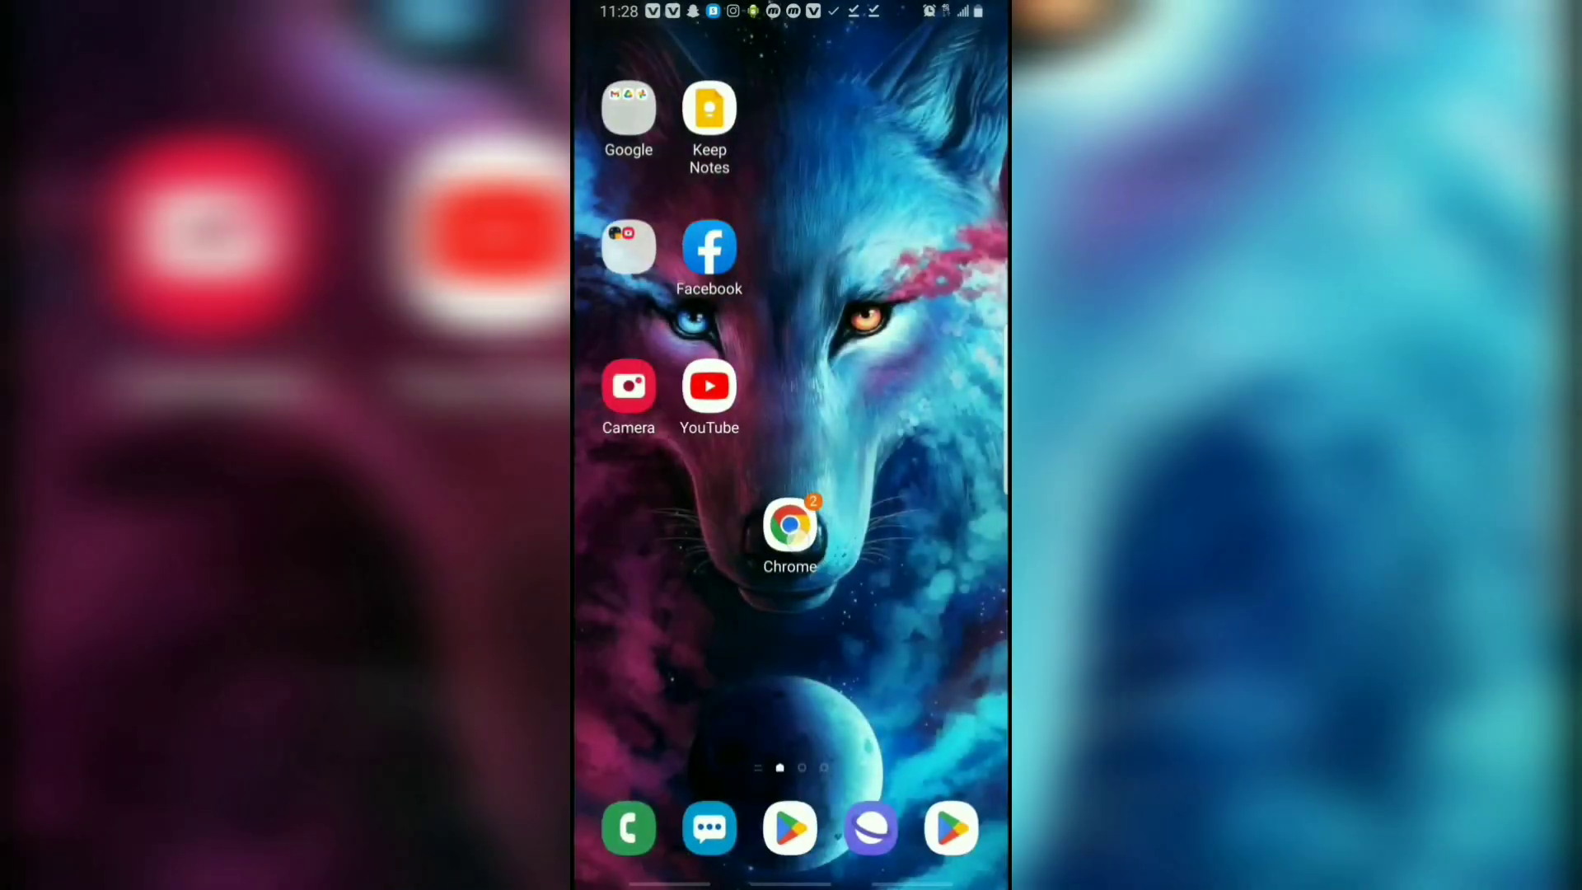
- Search 'android waves gb whatsapp' in Chrome and request the GBWhatsApp Pro v17.51 Direct Download
click(790, 527)
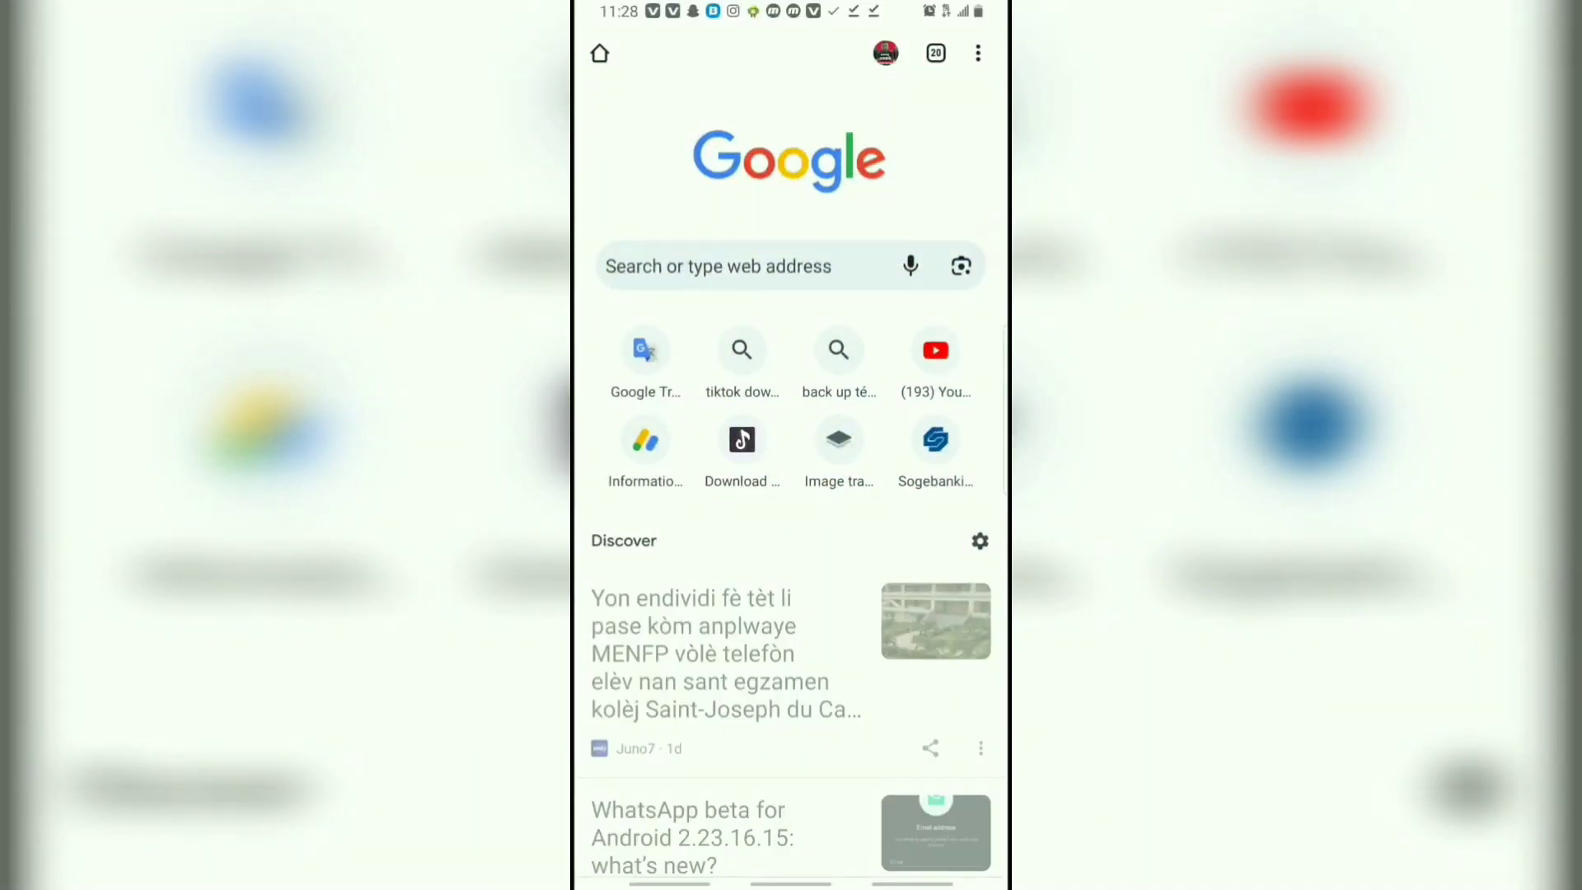
text(android waves gb whatsapp)
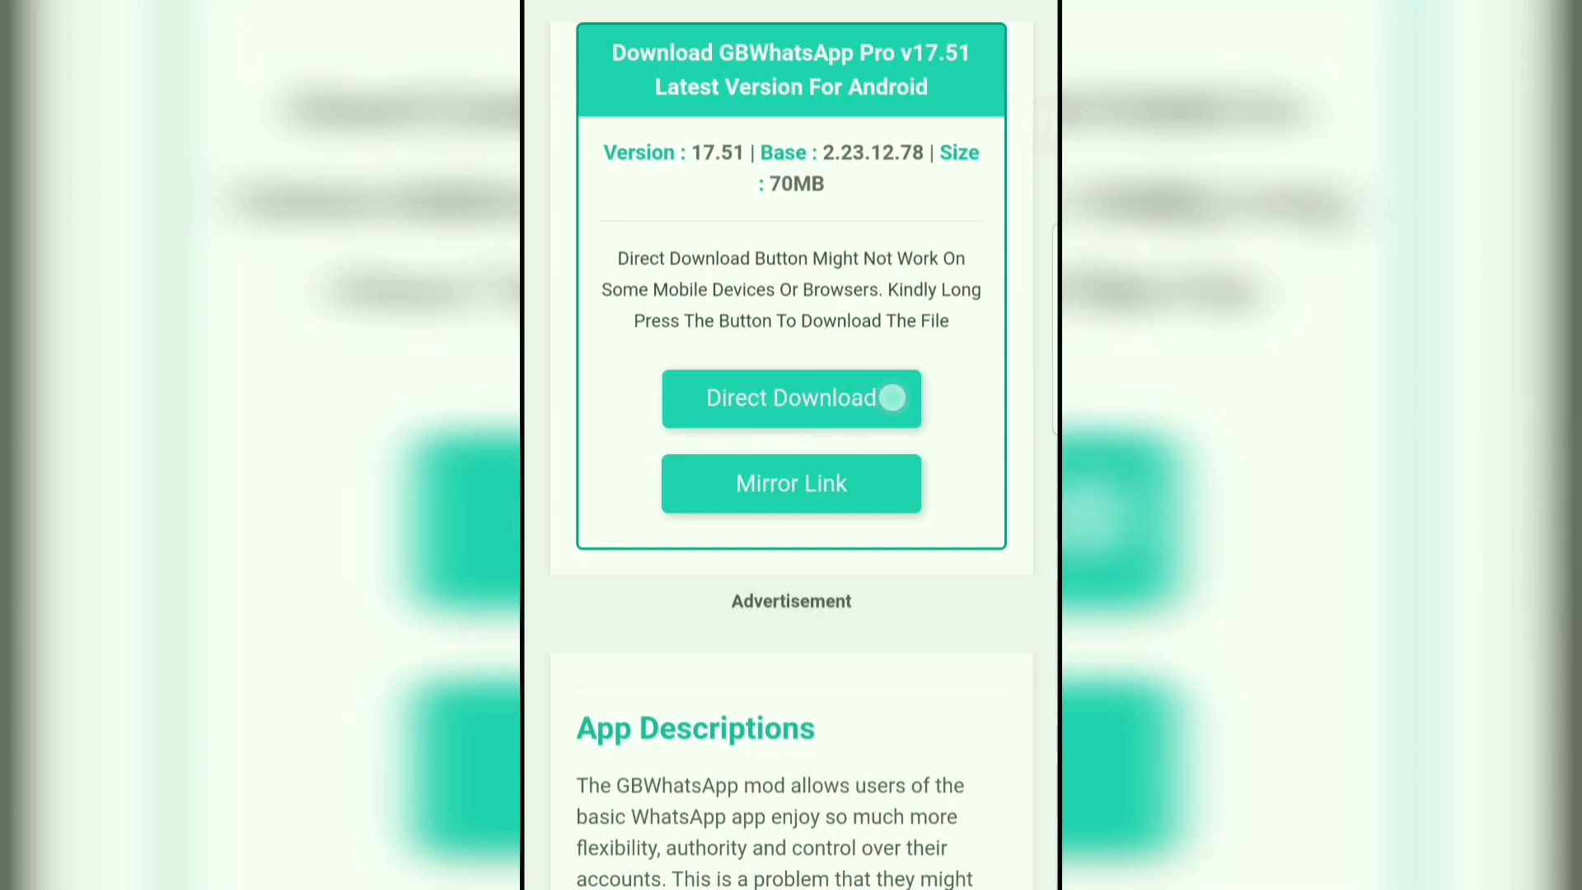
click(790, 397)
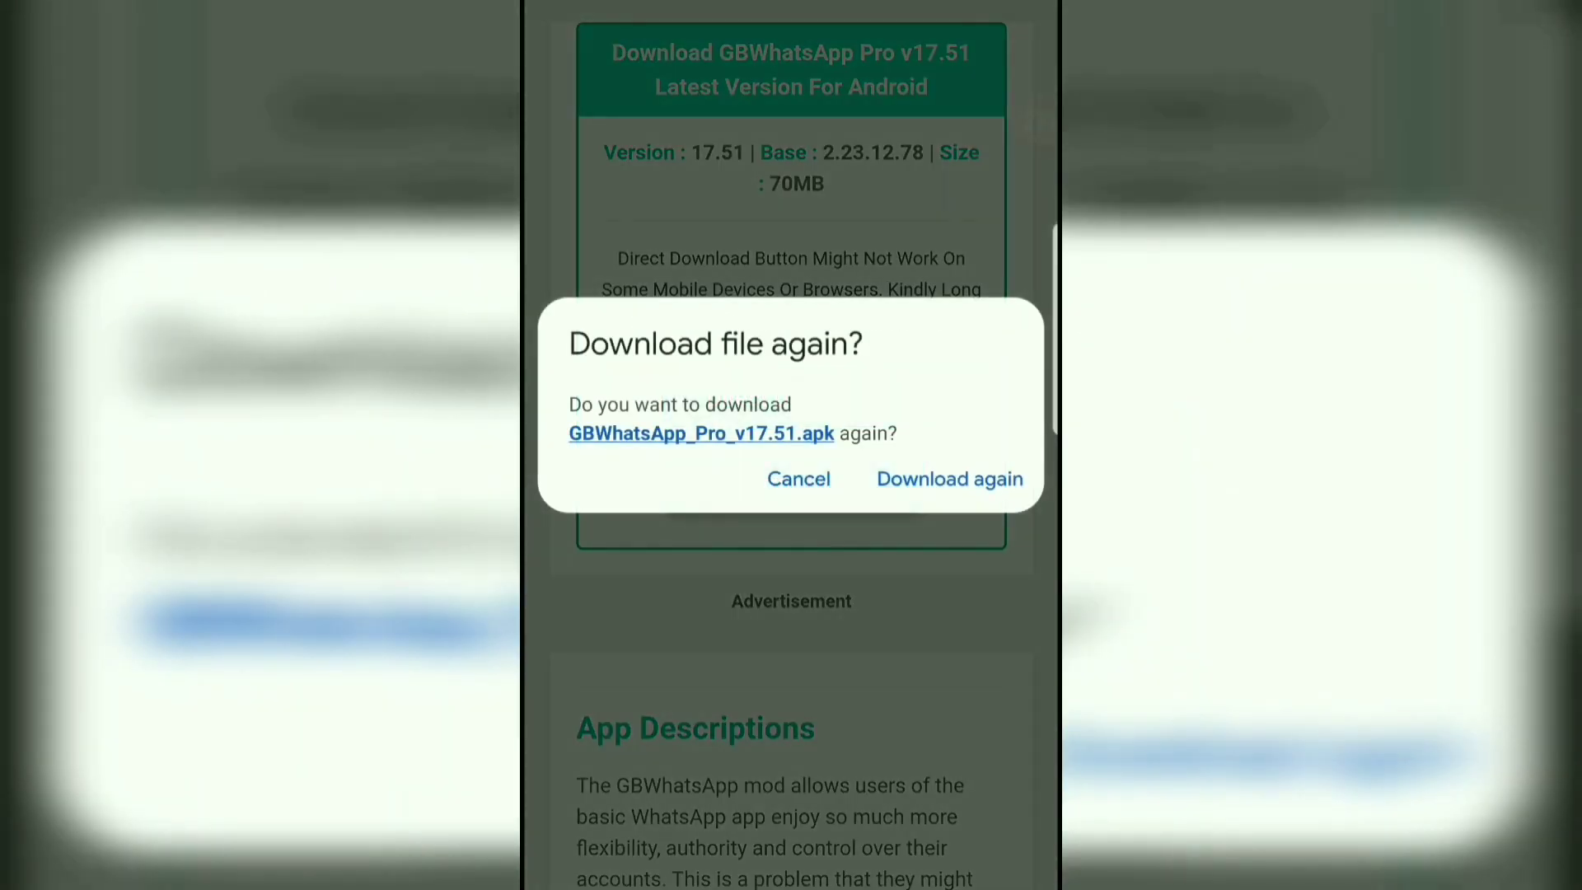
- Download GBWhatsApp_Pro_v17.51.apk again and install it as an update over the existing app
click(949, 478)
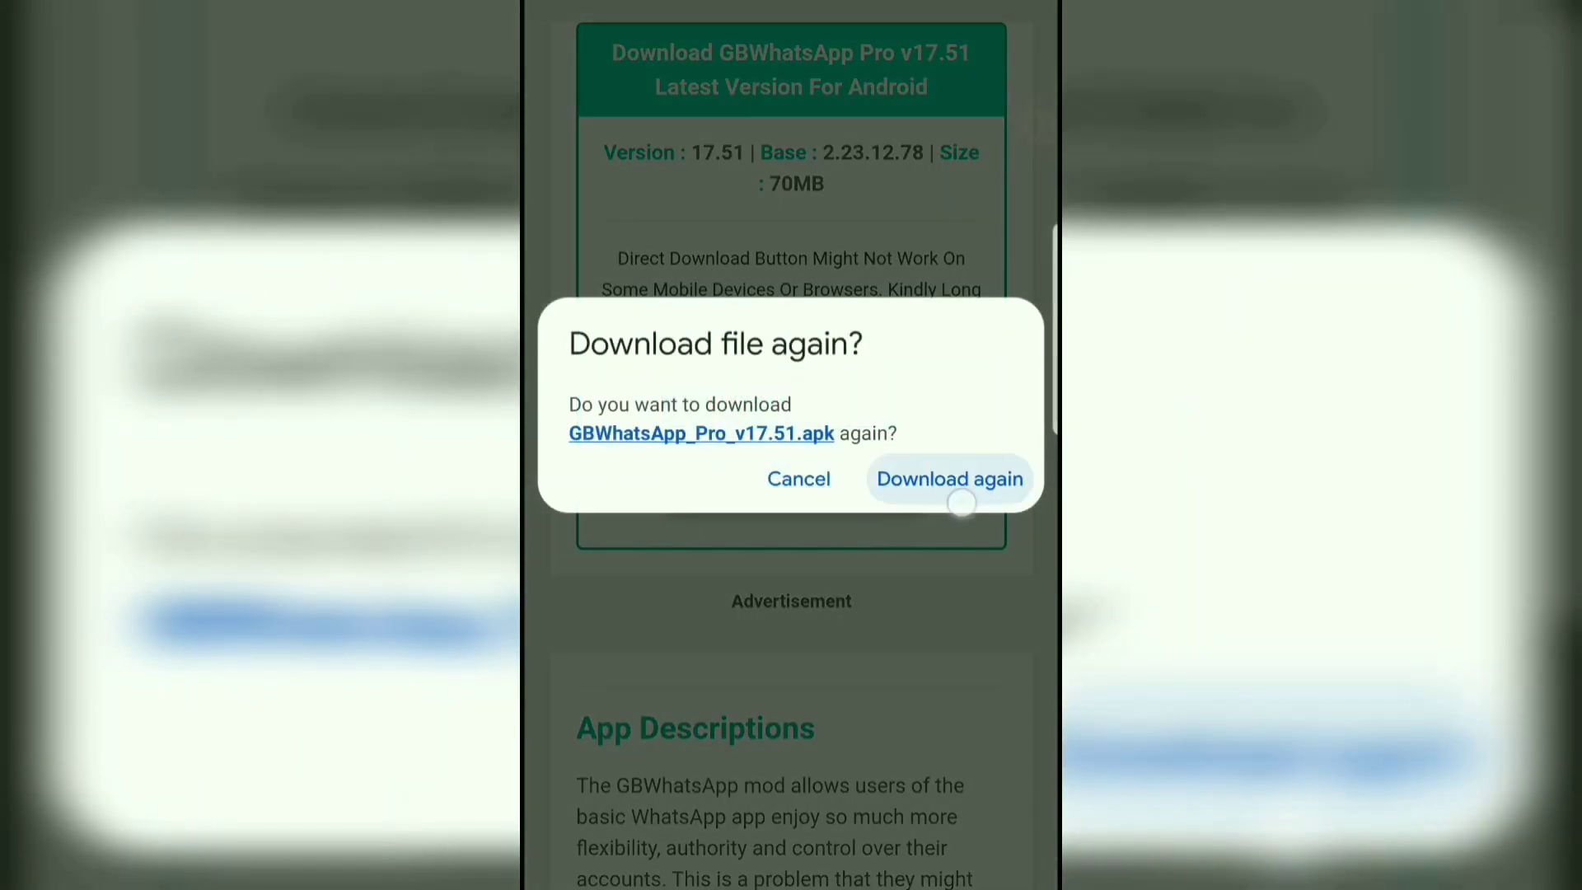
click(949, 478)
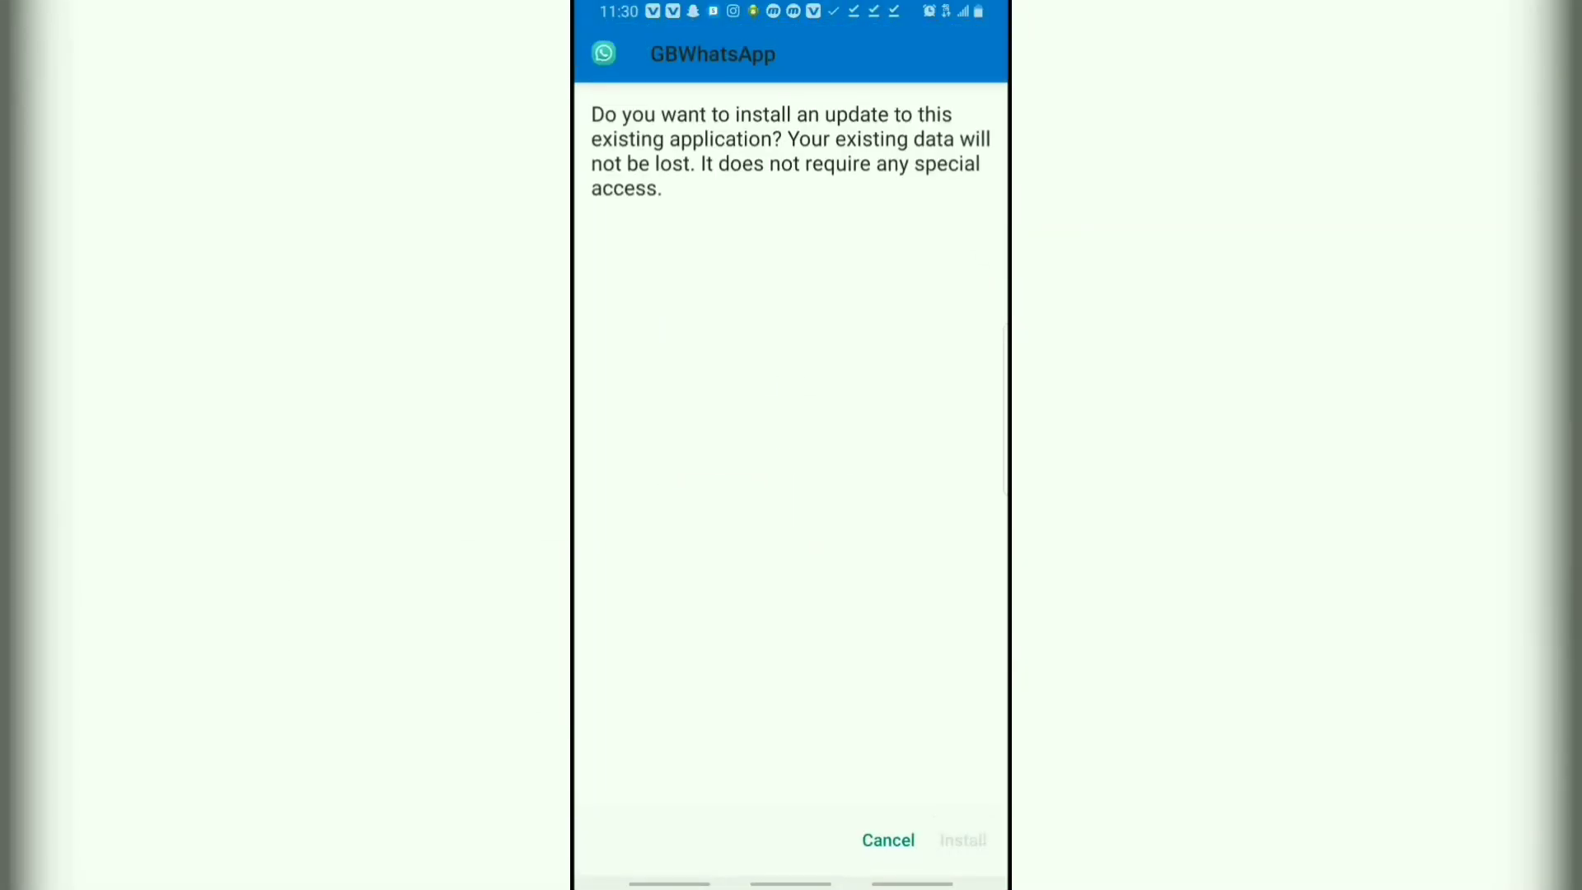
click(961, 839)
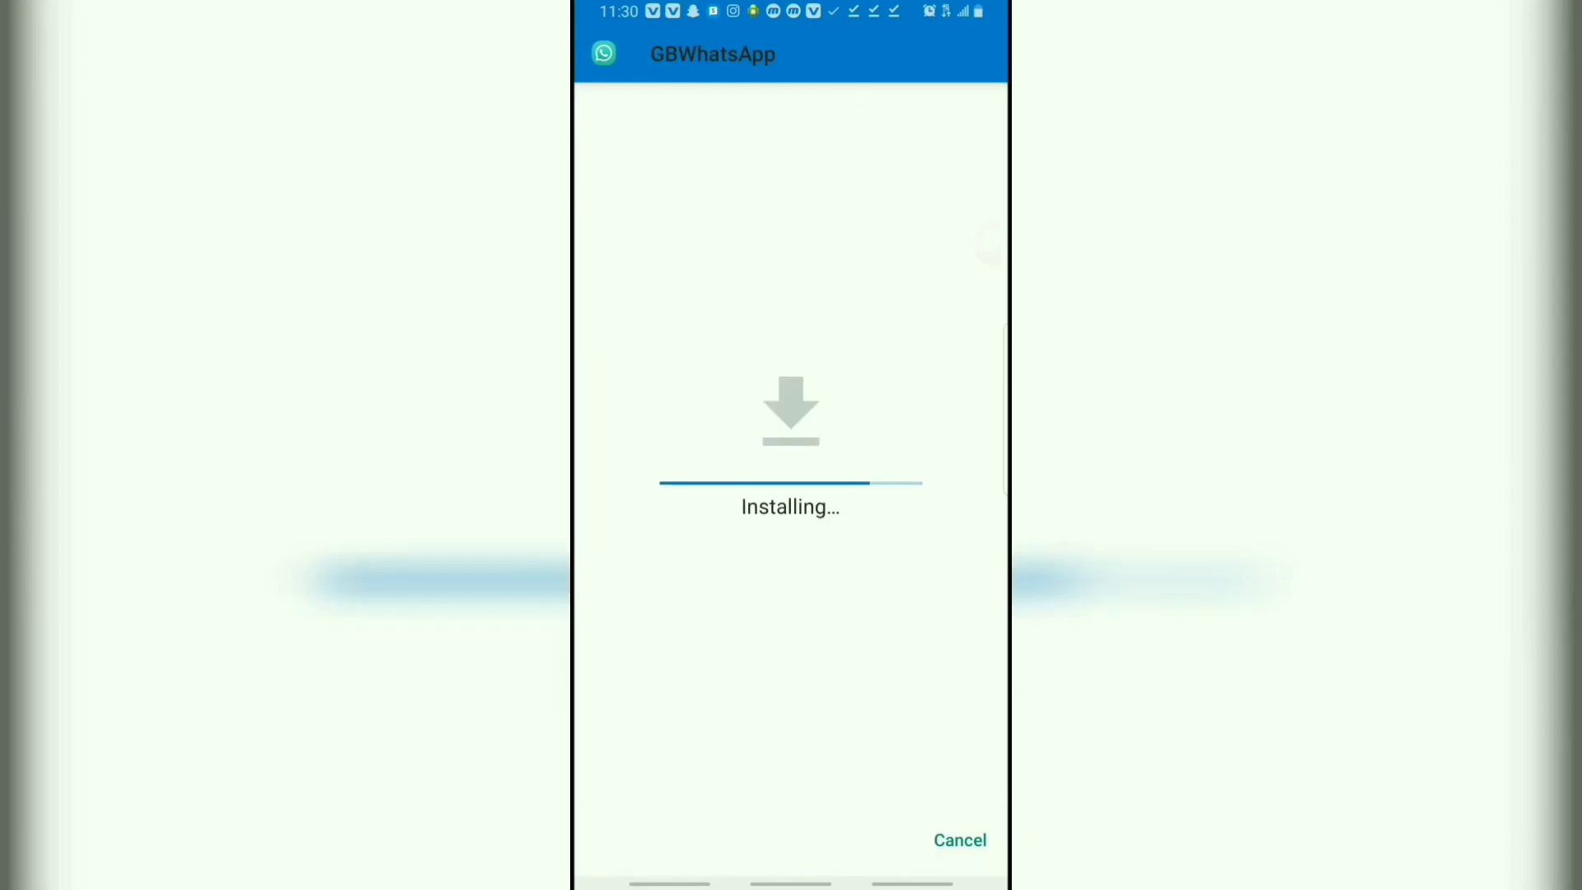